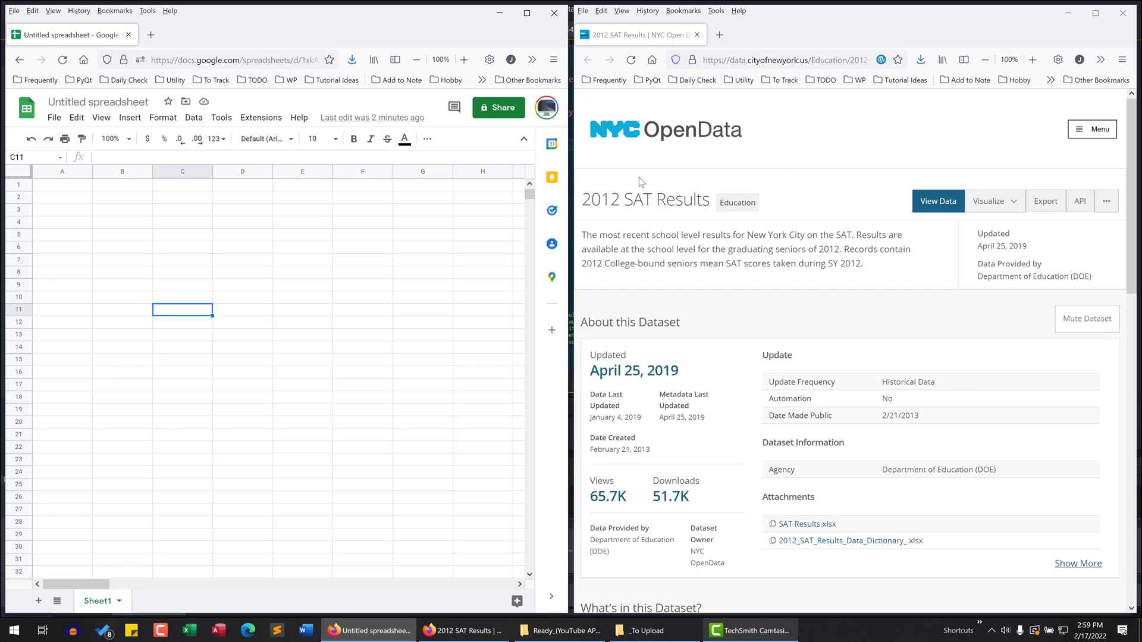
- Copy the CSV download link for the 2012 SAT Results dataset from NYC OpenData's Export options
click(242, 310)
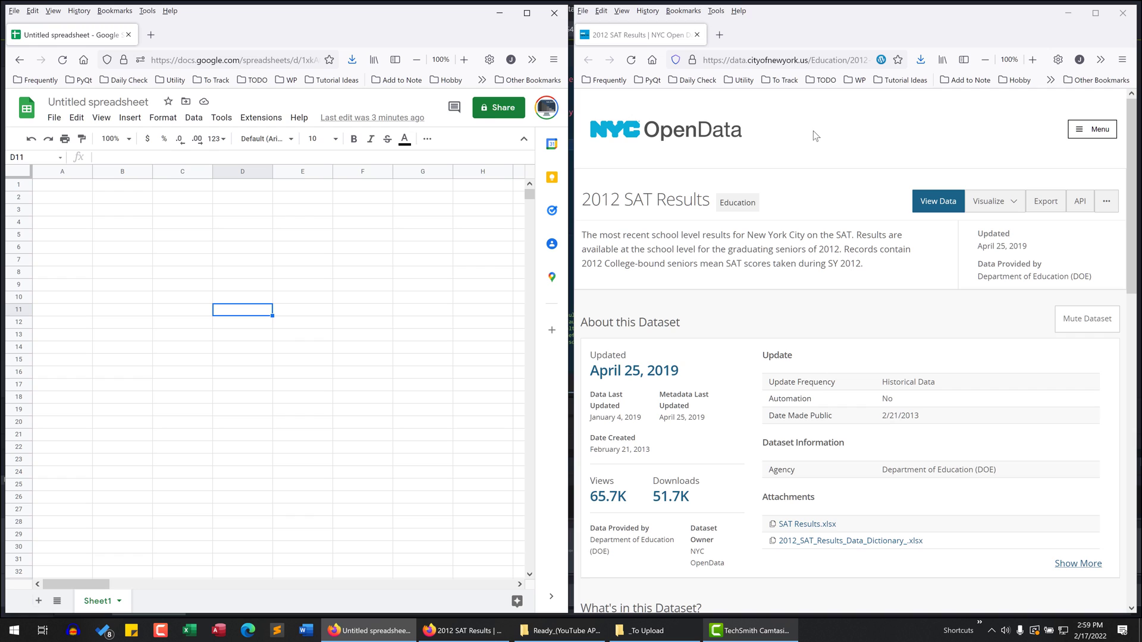
scroll(down, 3)
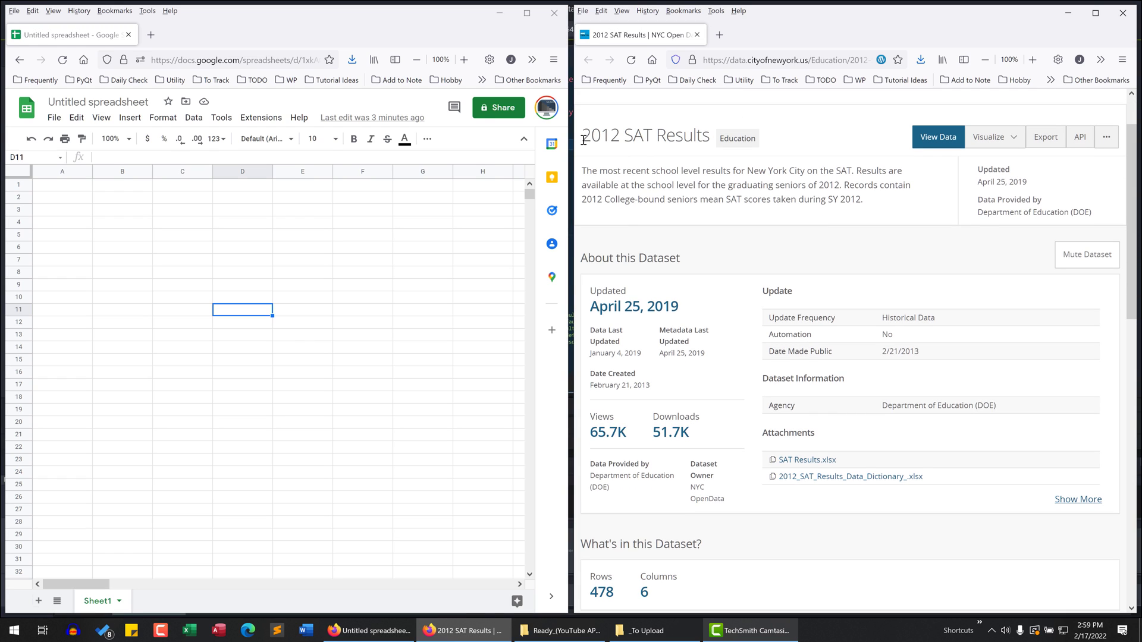
scroll(down, 3)
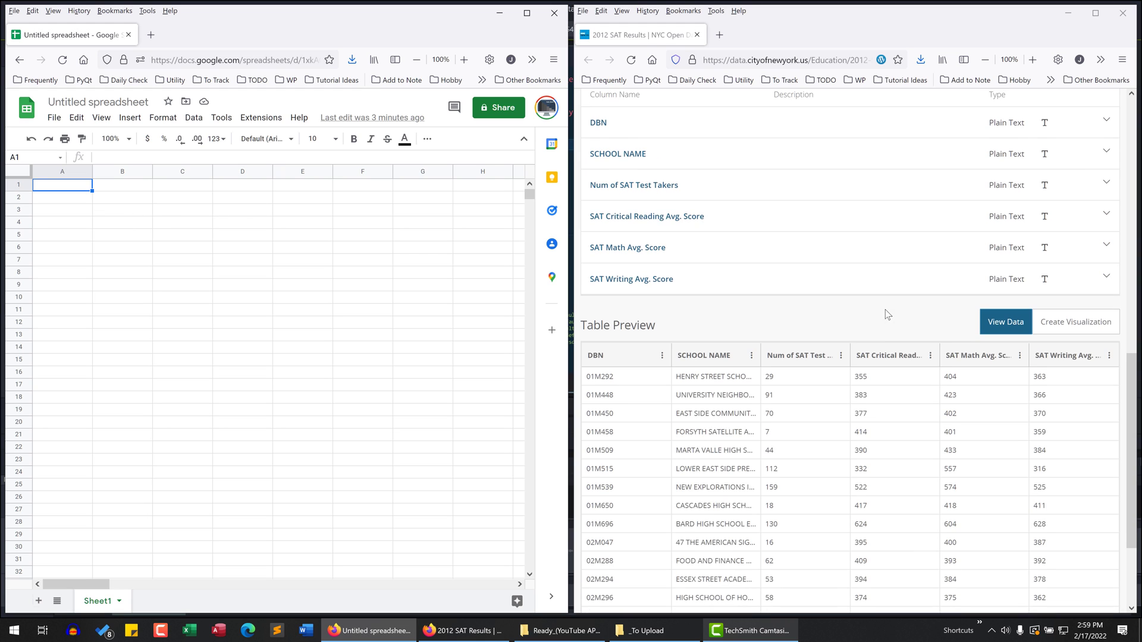
scroll(down, 3)
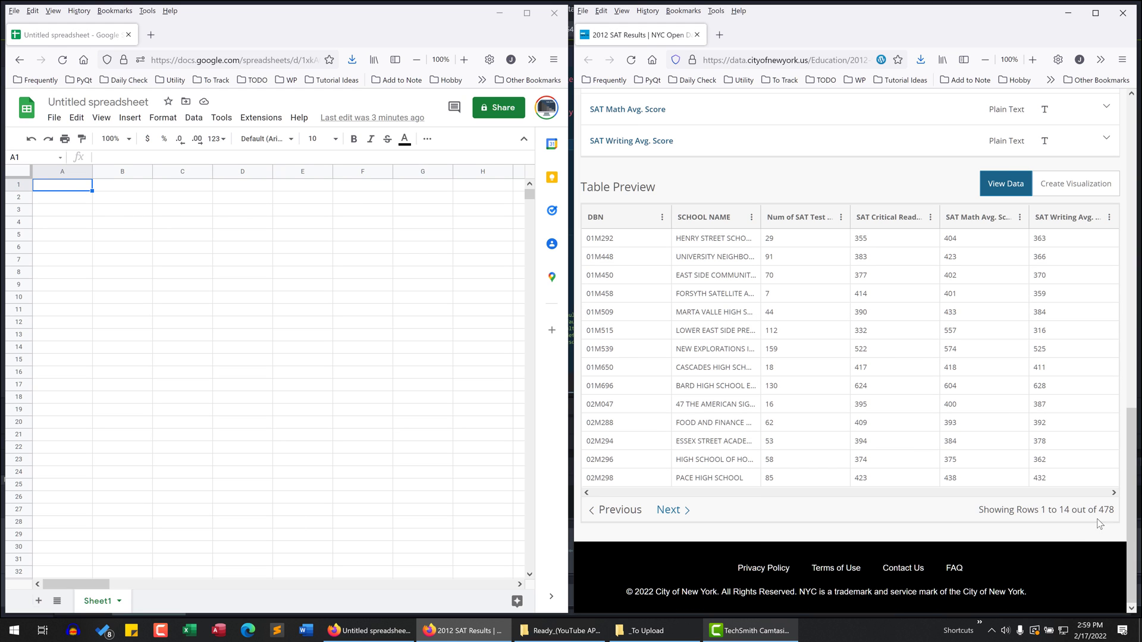
mouse_move(972, 524)
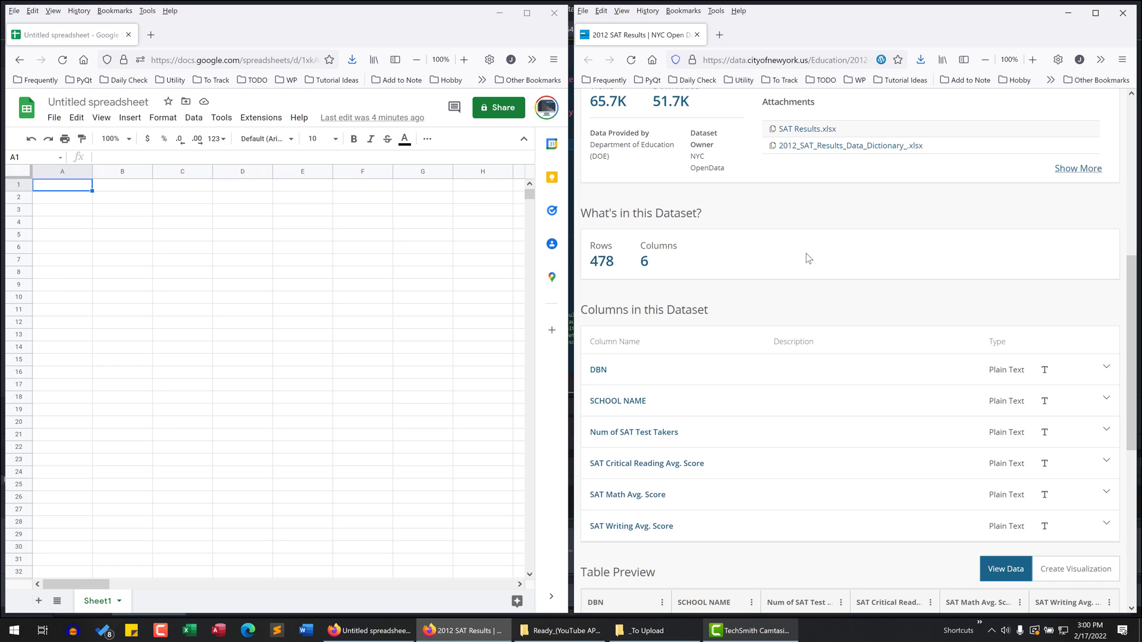
mouse_move(778, 279)
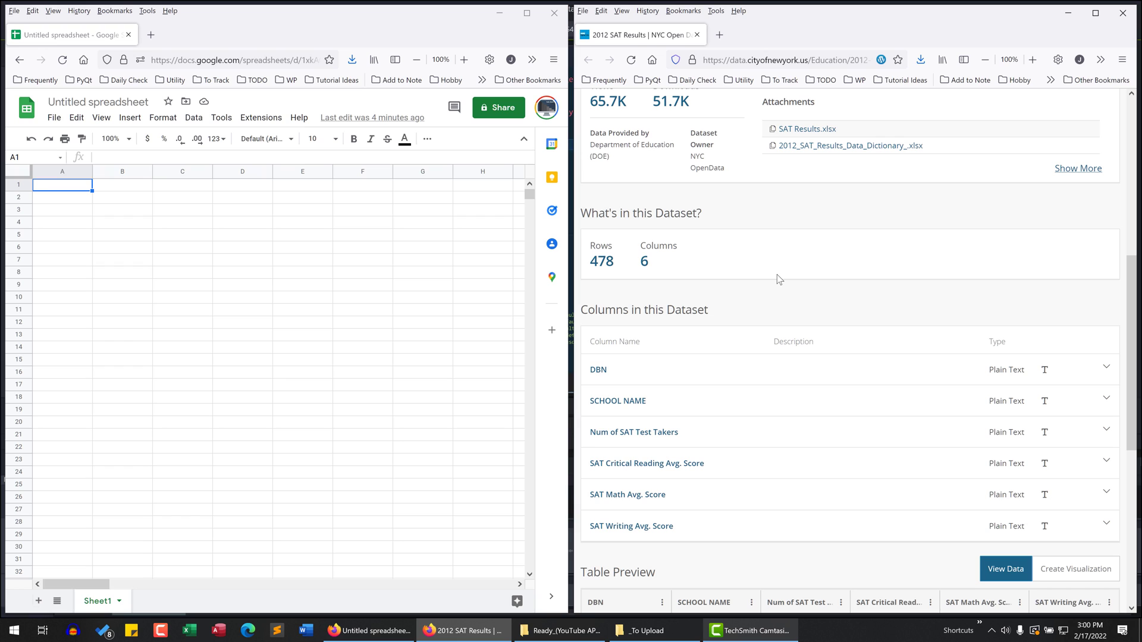
mouse_move(904, 262)
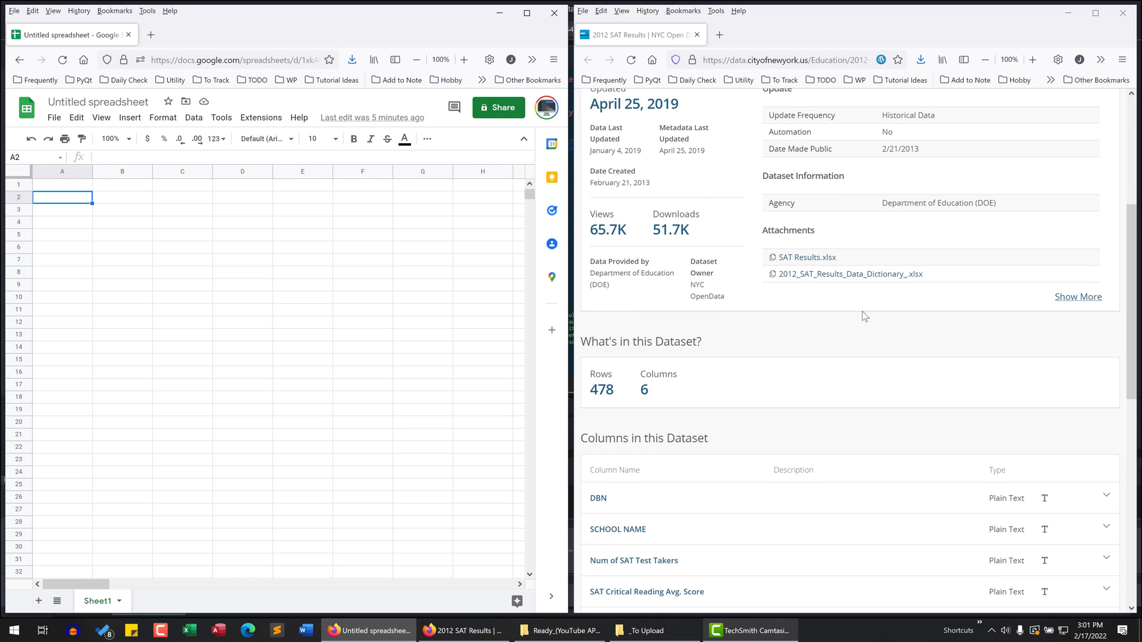
scroll(up, 3)
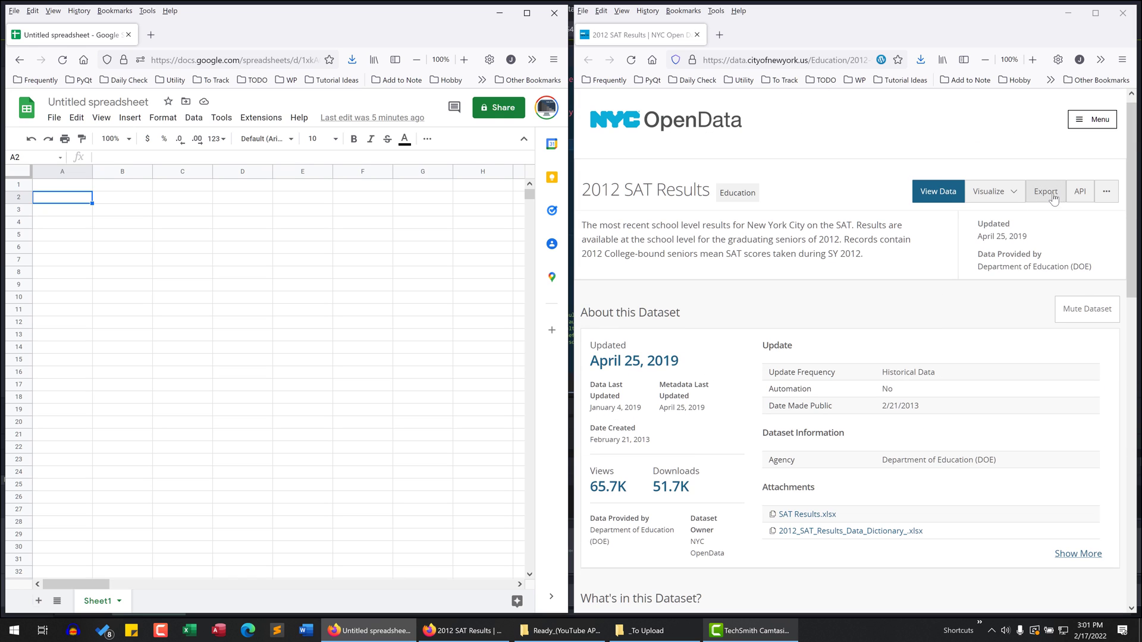
click(1046, 191)
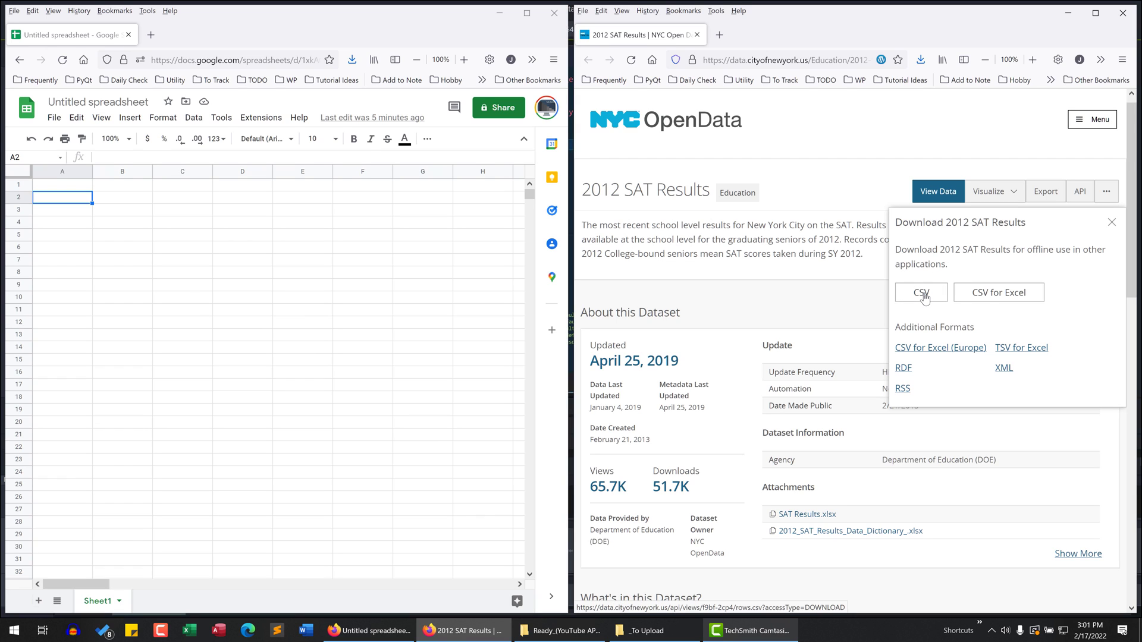
mouse_move(927, 298)
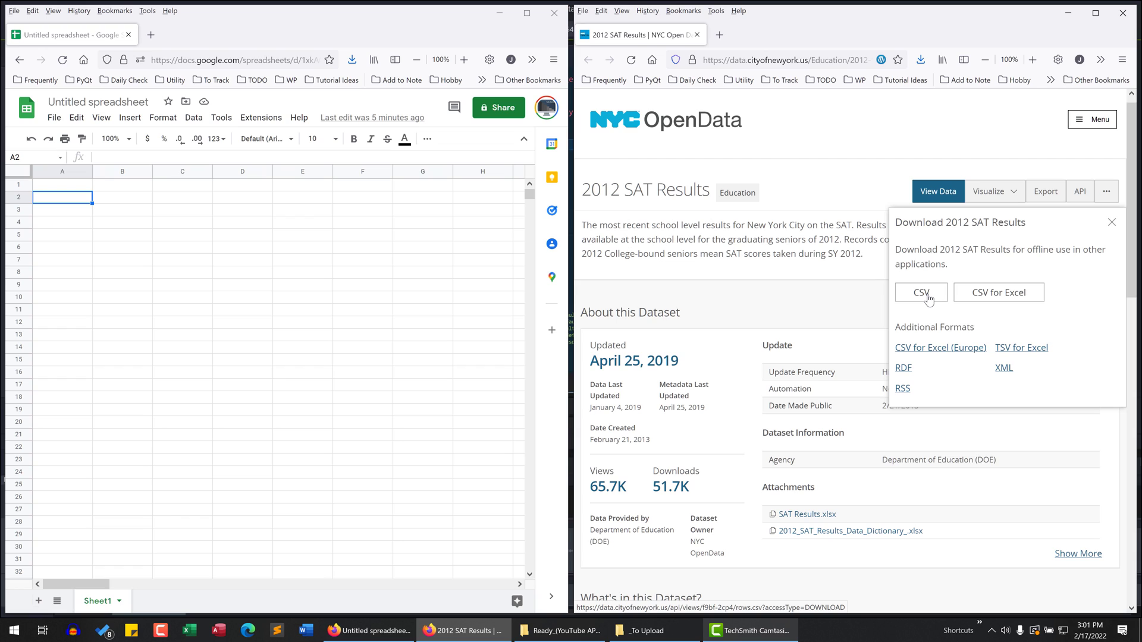
right_click(921, 292)
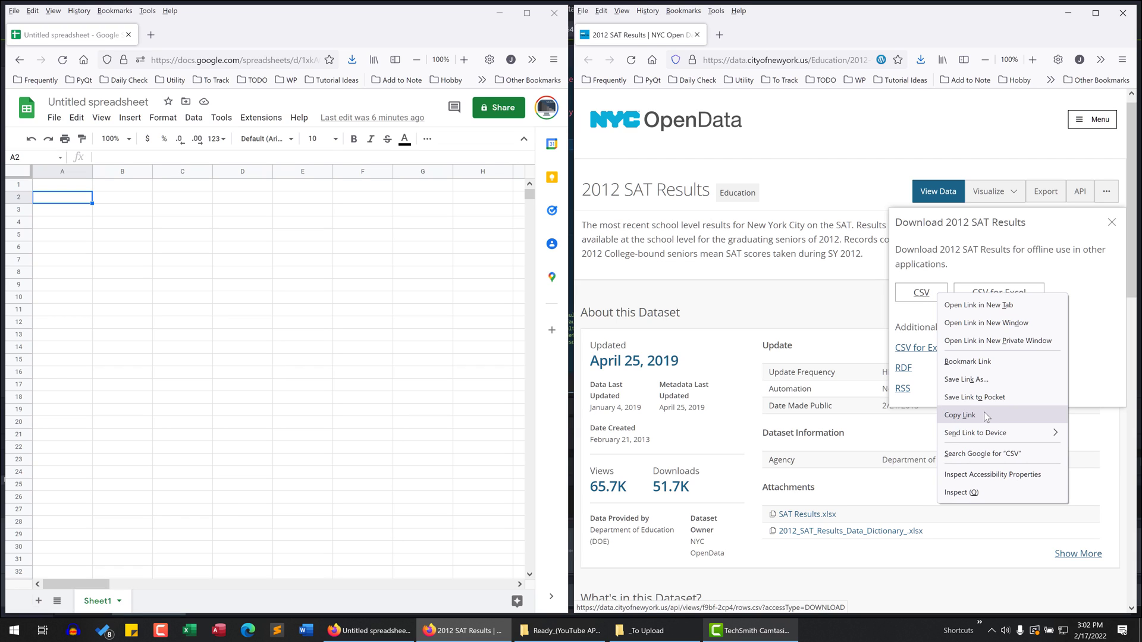
mouse_move(932, 306)
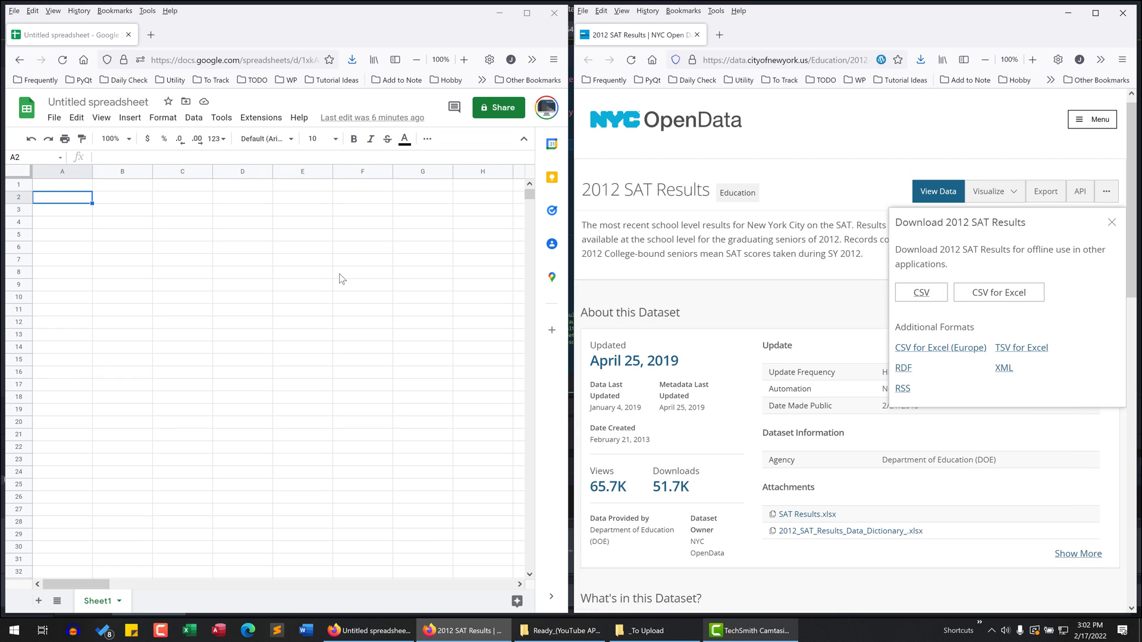
- Paste the copied CSV link into cell A1 and select A3
click(61, 184)
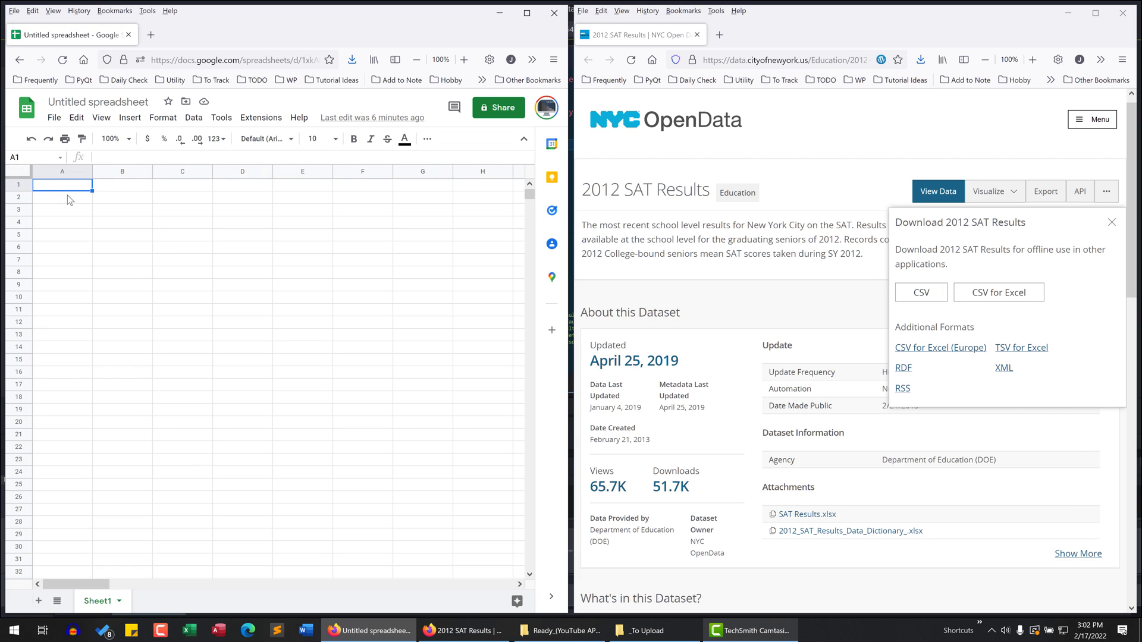
key(ctrl+v)
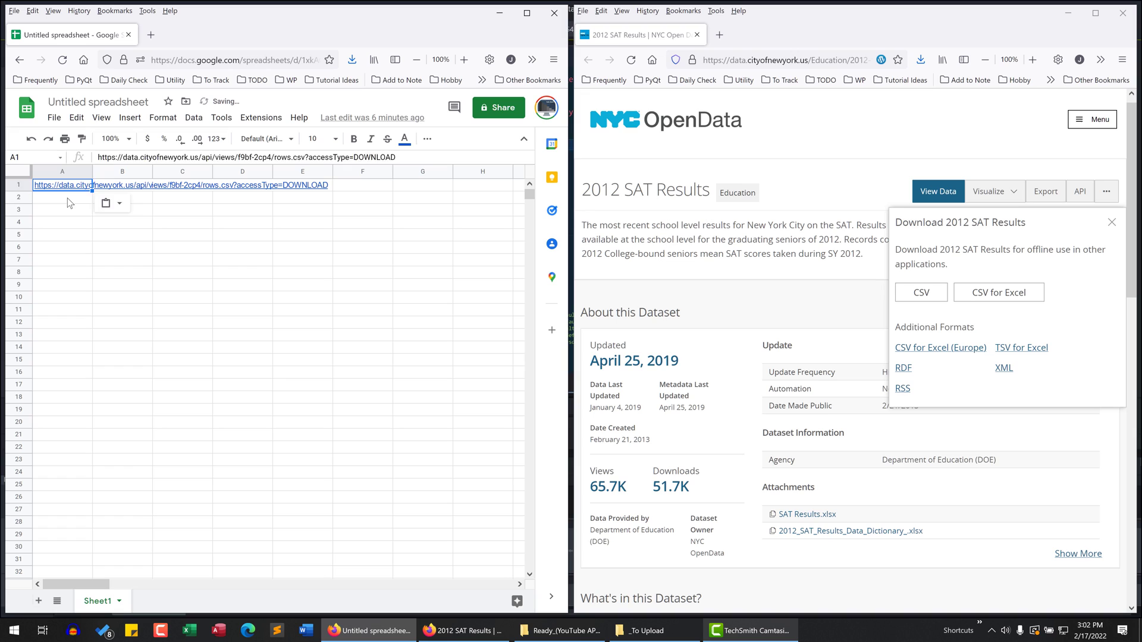
click(63, 203)
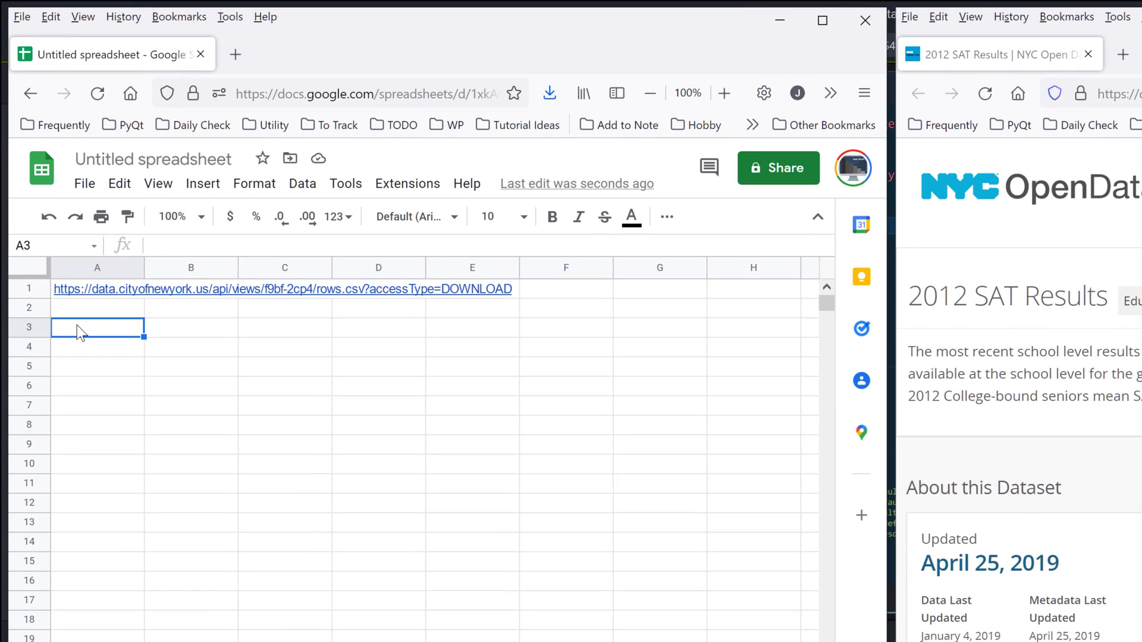
- Start =IMPORTDATA( in A3 from the autocomplete suggestions and expand its help card
text(=impor)
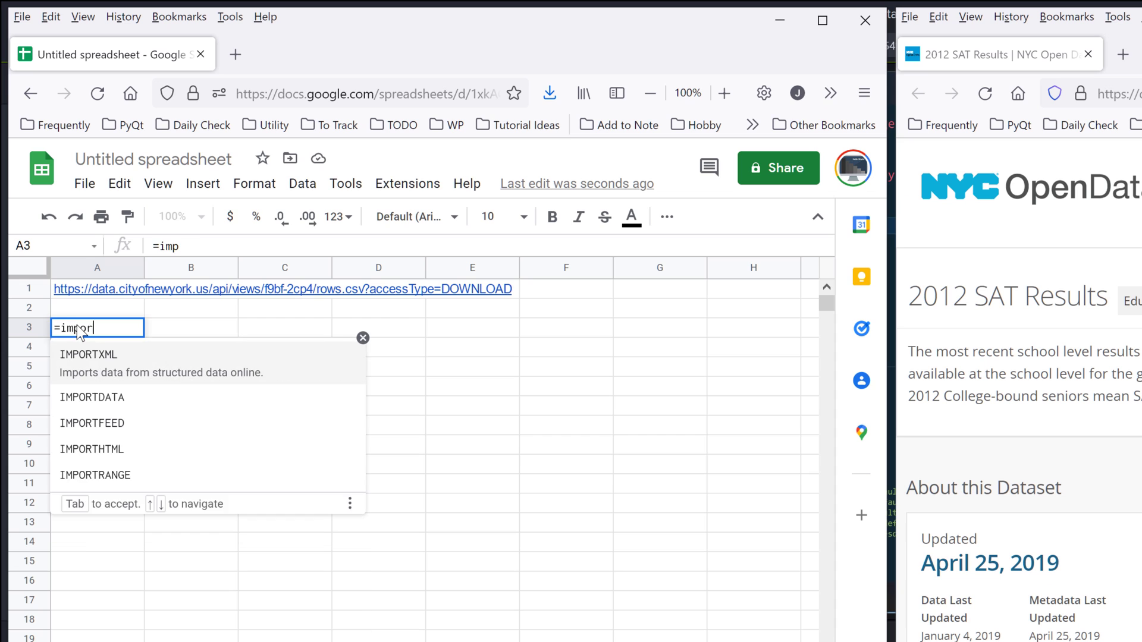
click(92, 398)
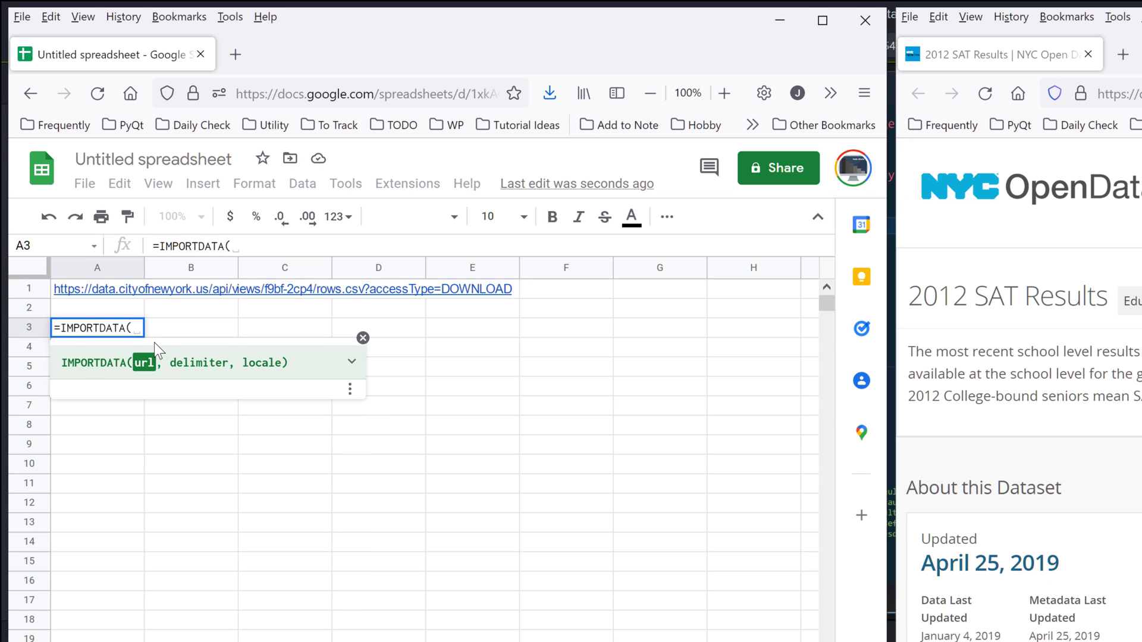
click(352, 362)
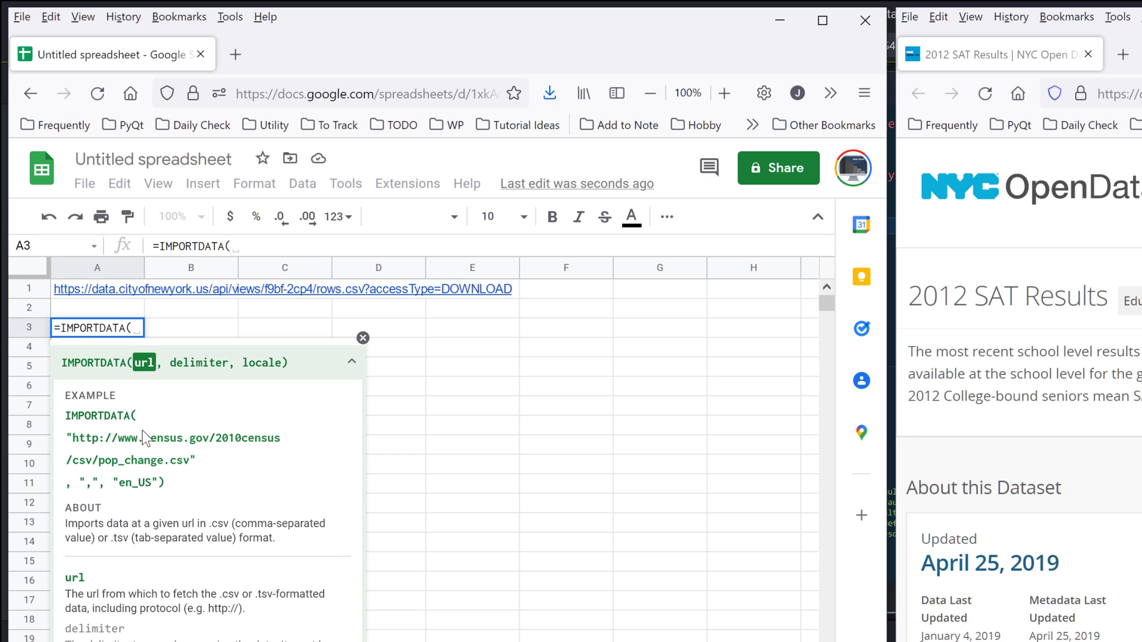
mouse_move(189, 524)
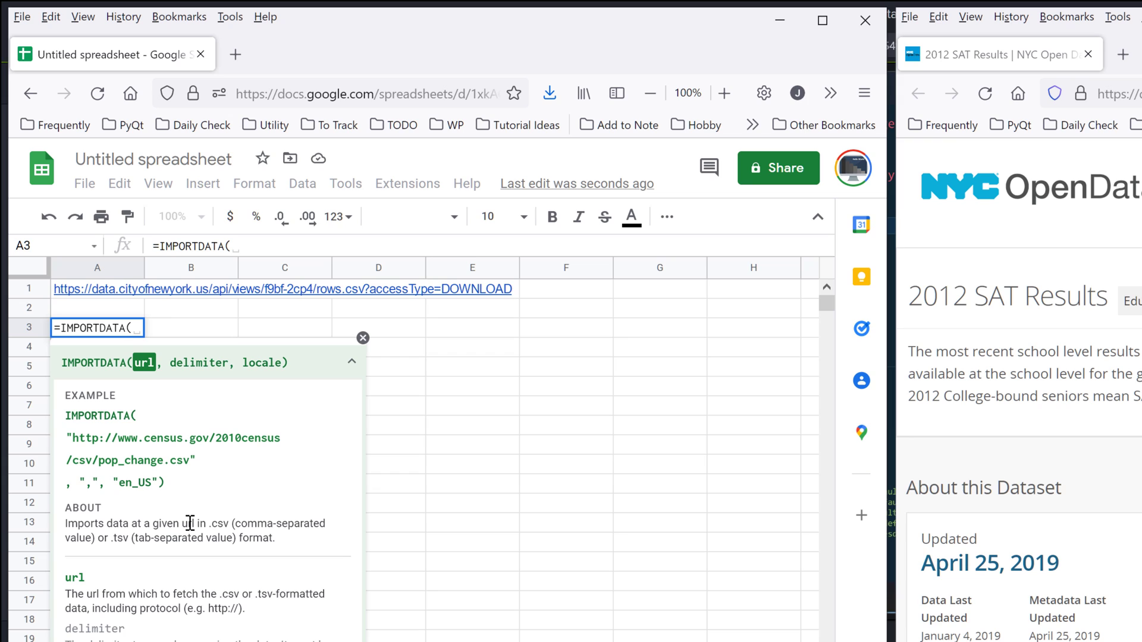
mouse_move(240, 524)
text(A1)
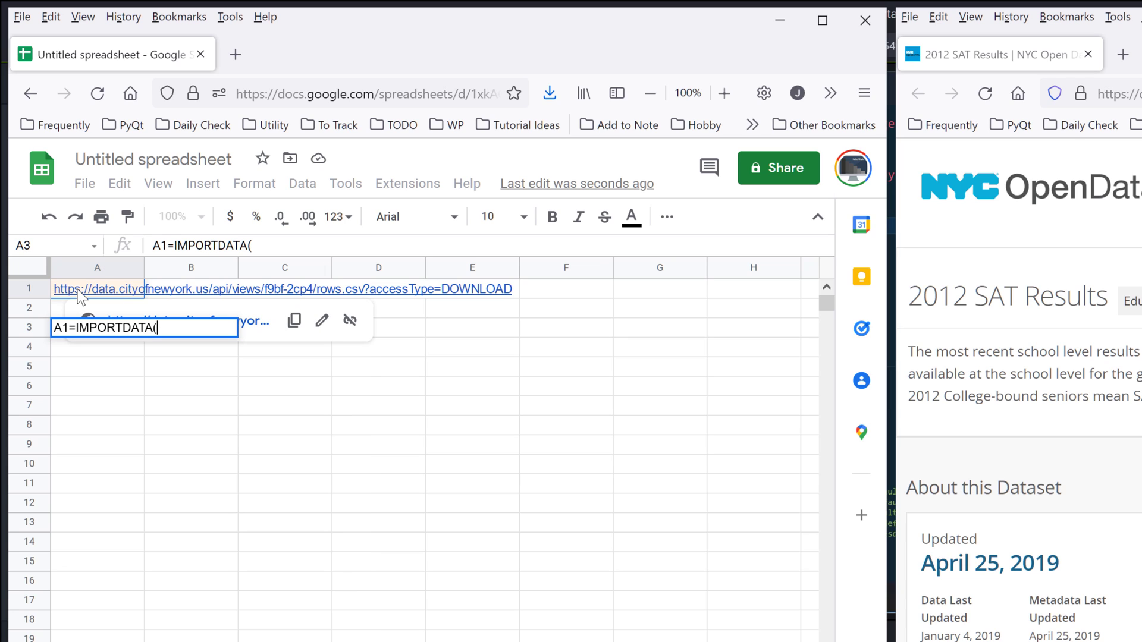
mouse_move(197, 306)
text(A1,)
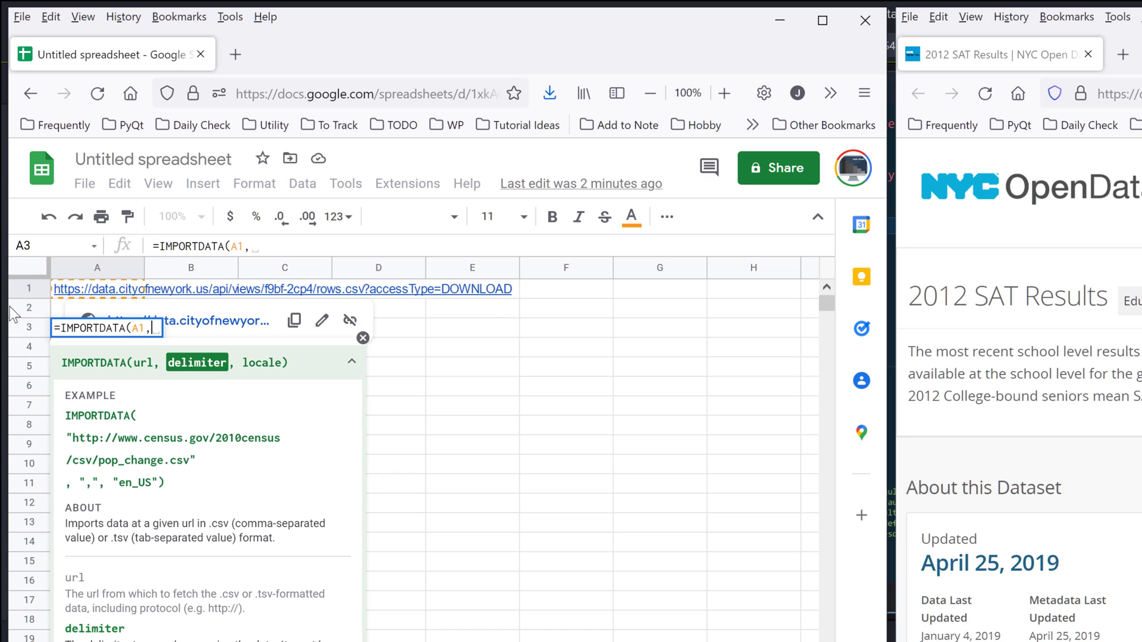
- Remove the stray comma and commit =IMPORTDATA(A1) in A3
key(Backspace)
text())
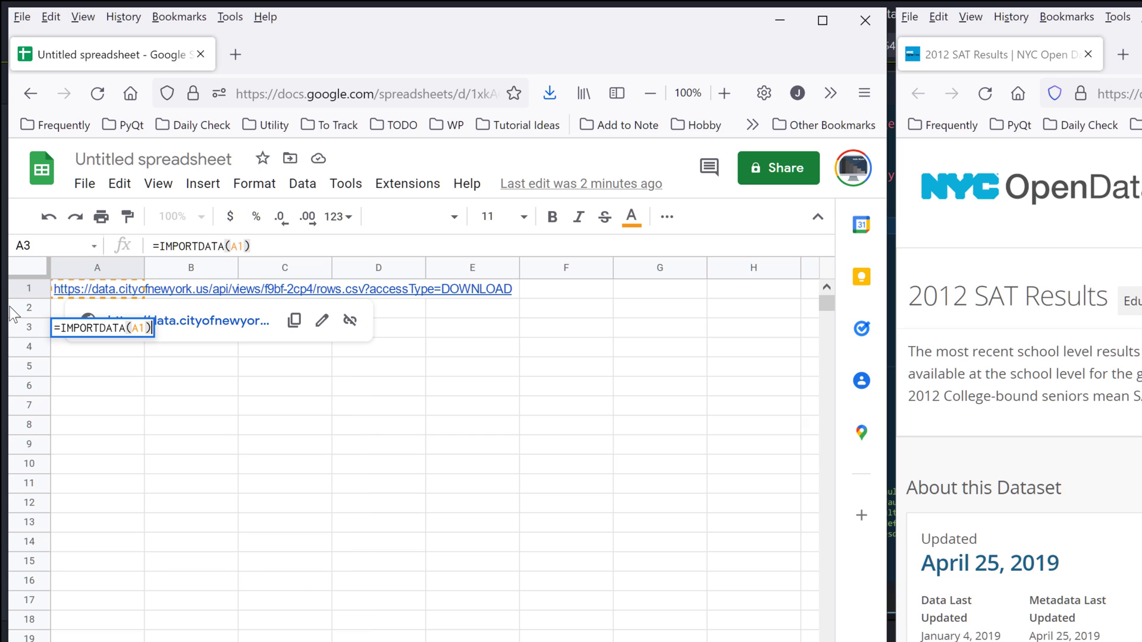
key(Enter)
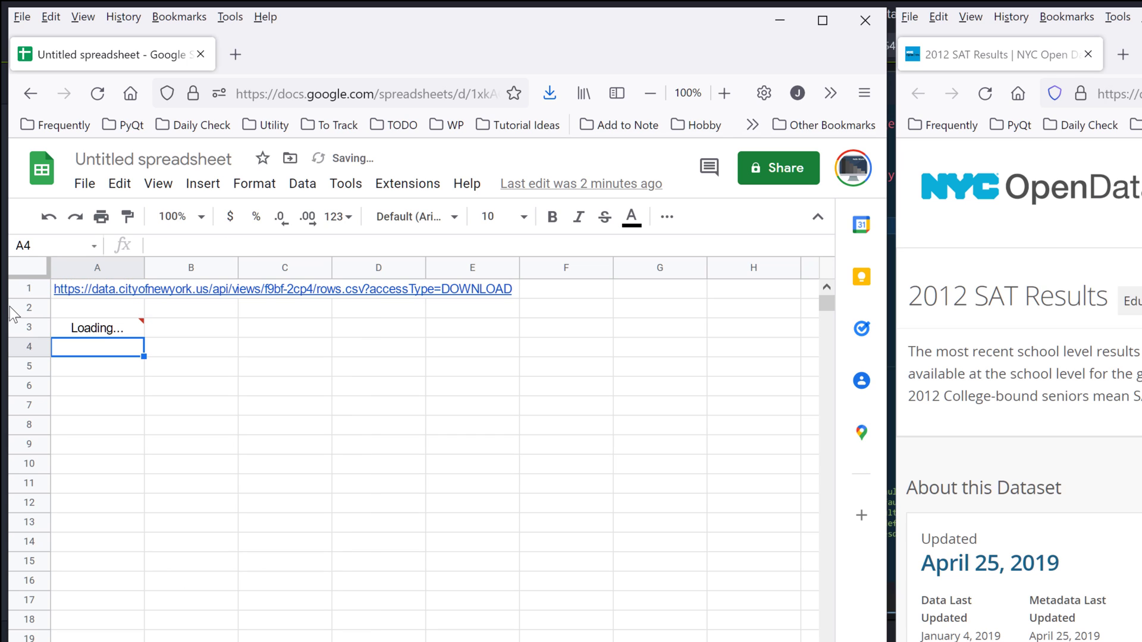